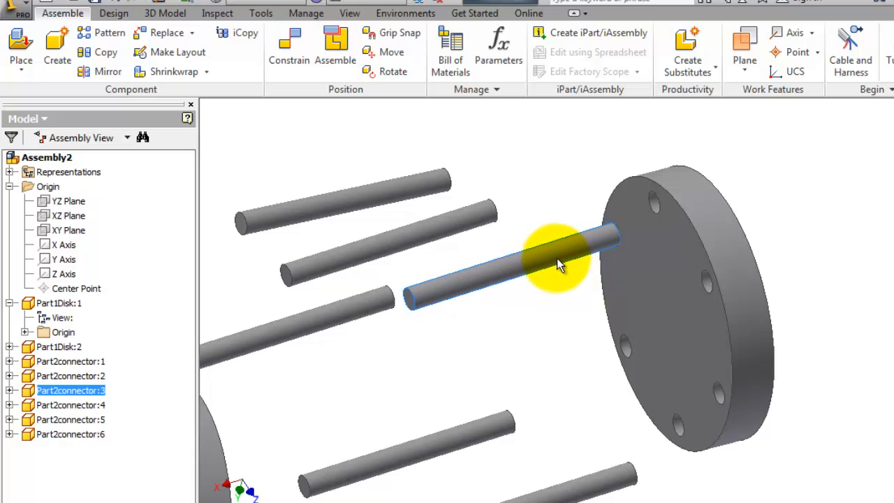
- Inspect the connector rods and both disks from several angles, selecting rods in turn
{"action": "left_click", "coordinate": [608, 350]}
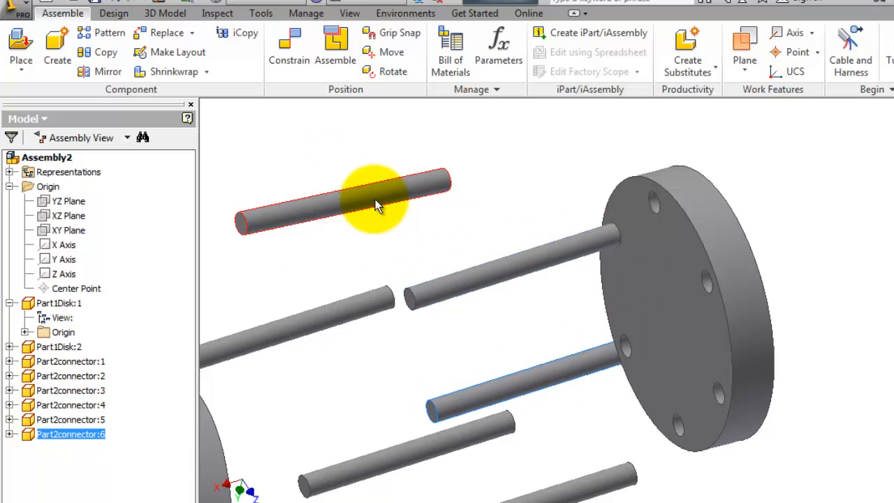
{"action": "left_click", "coordinate": [664, 300]}
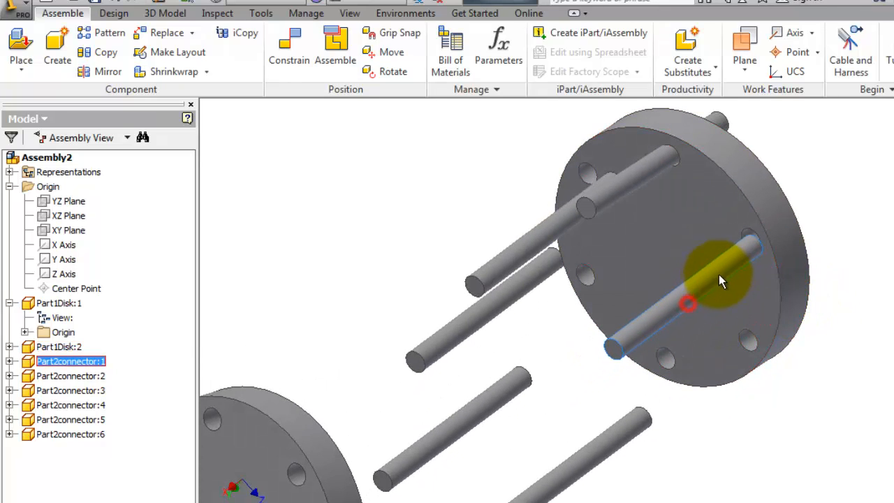
{"action": "left_click", "coordinate": [654, 375]}
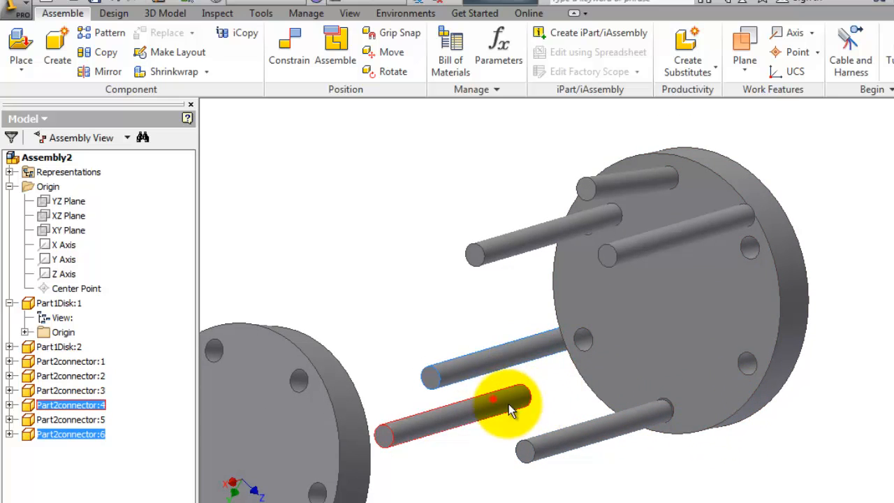
{"action": "left_click_drag", "start_coordinate": [510, 412], "coordinate": [782, 366]}
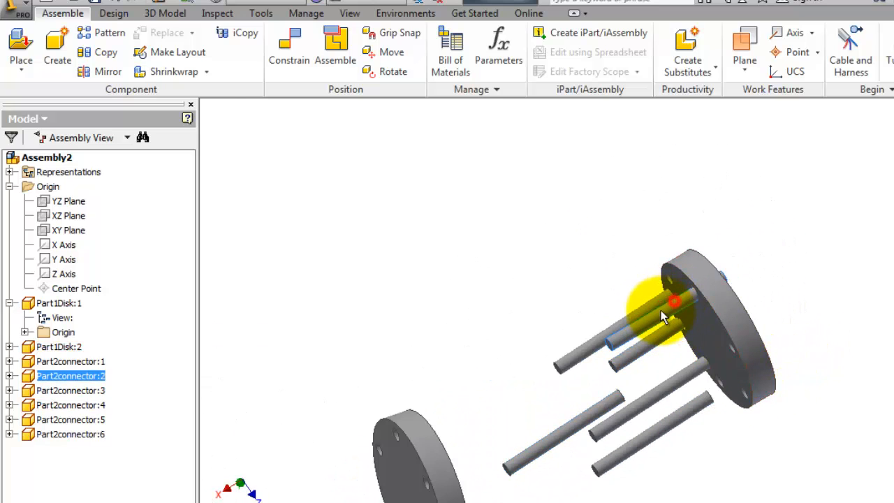
{"action": "left_click", "coordinate": [70, 392]}
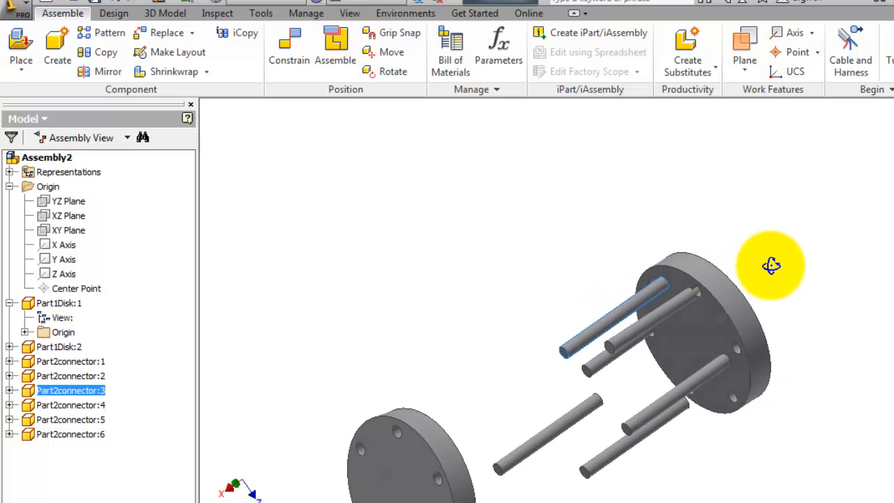
{"action": "left_click_drag", "start_coordinate": [771, 265], "coordinate": [769, 294]}
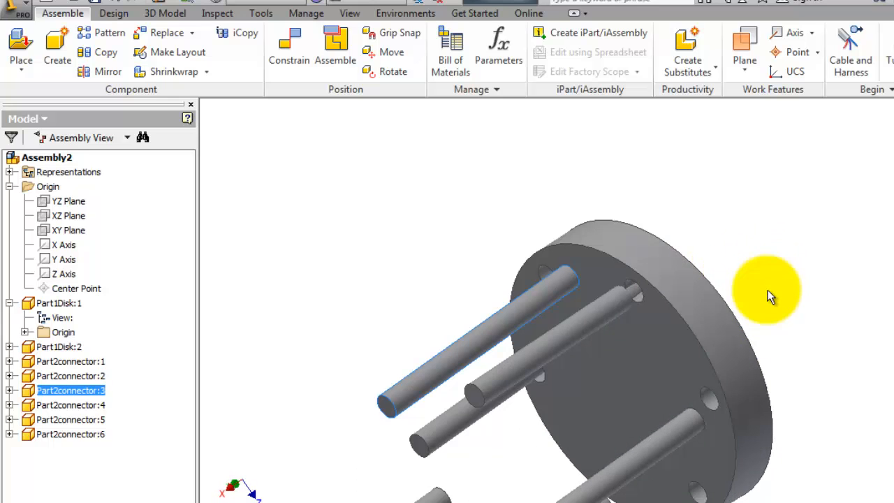
{"action": "left_click_drag", "start_coordinate": [769, 297], "coordinate": [752, 321]}
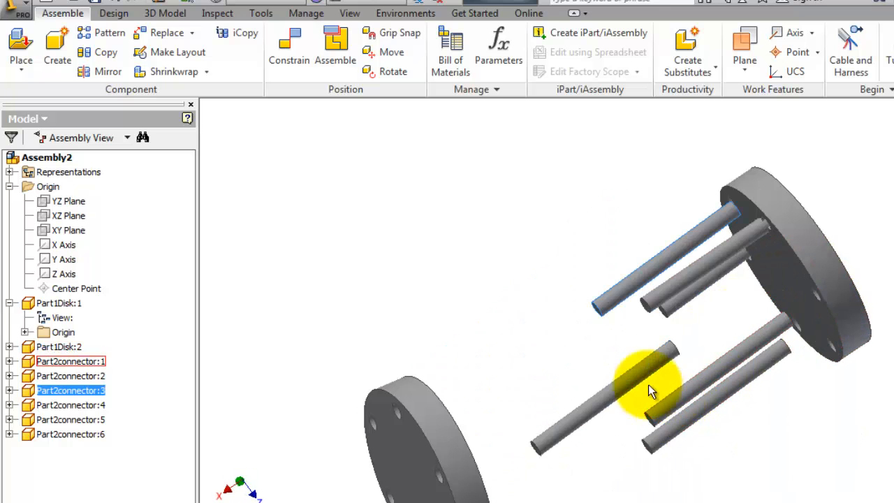
{"action": "left_click_drag", "start_coordinate": [650, 391], "coordinate": [758, 433]}
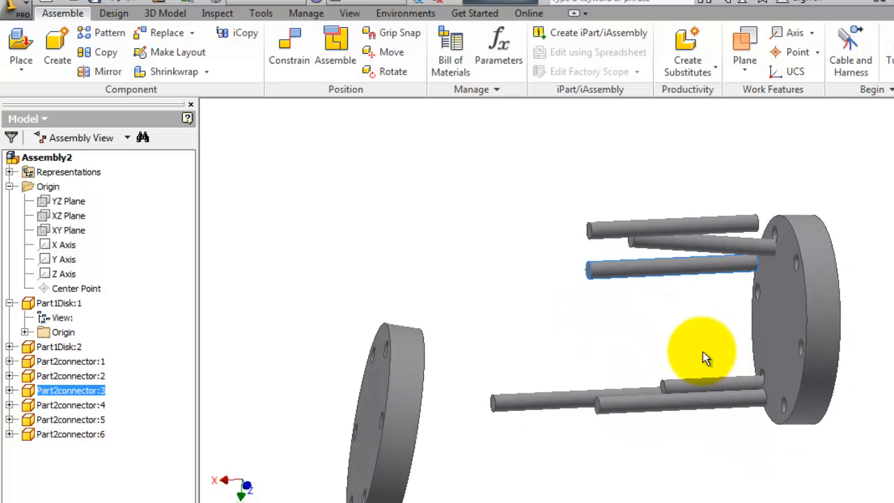
{"action": "mouse_move", "coordinate": [531, 263]}
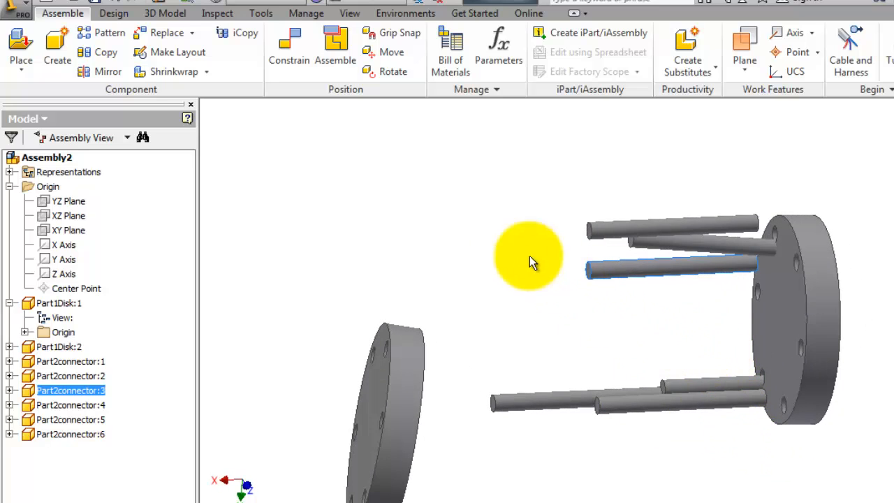
{"action": "mouse_move", "coordinate": [314, 115]}
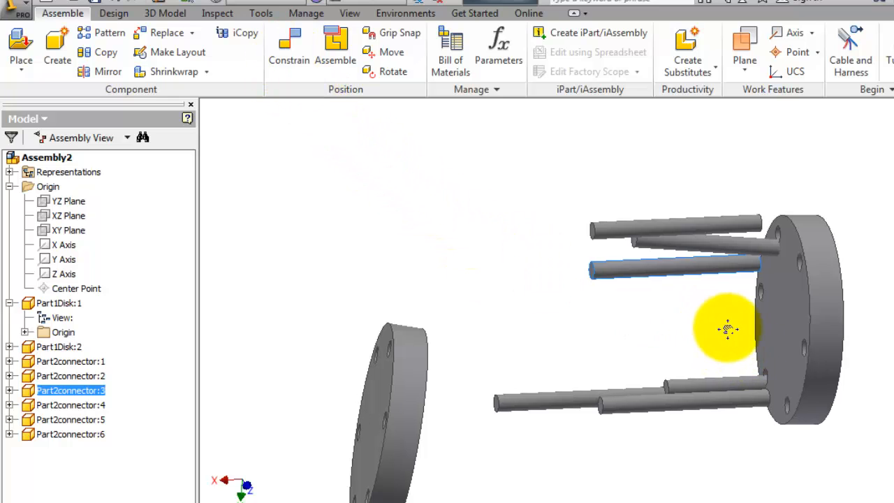
{"action": "left_click_drag", "start_coordinate": [728, 329], "coordinate": [749, 361]}
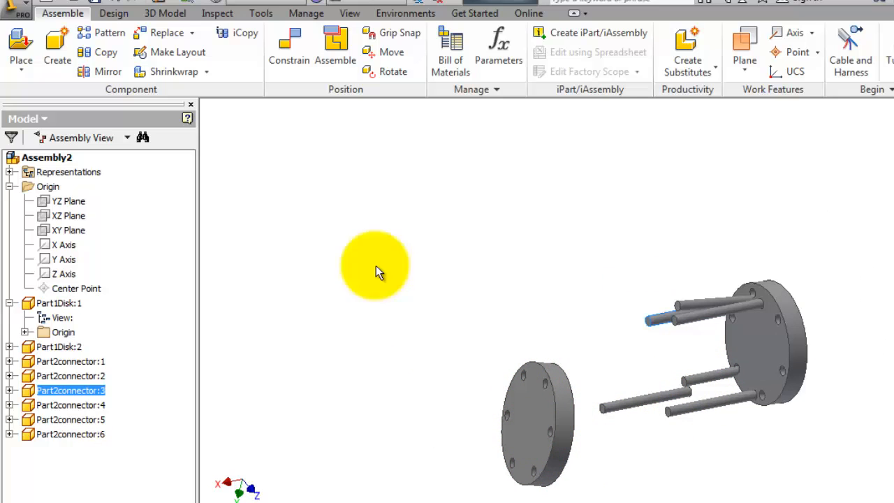
{"action": "mouse_move", "coordinate": [288, 53]}
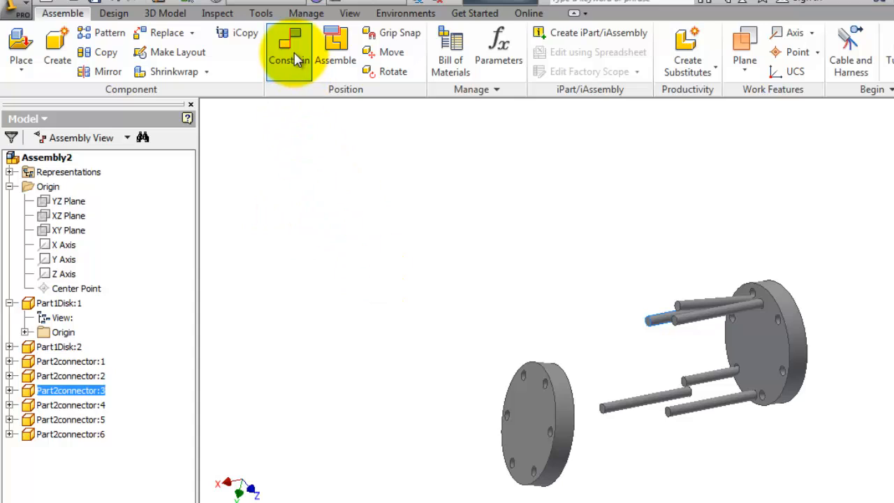
- Bring up Place Constraint and choose the Mate constraint type
{"action": "left_click", "coordinate": [289, 53]}
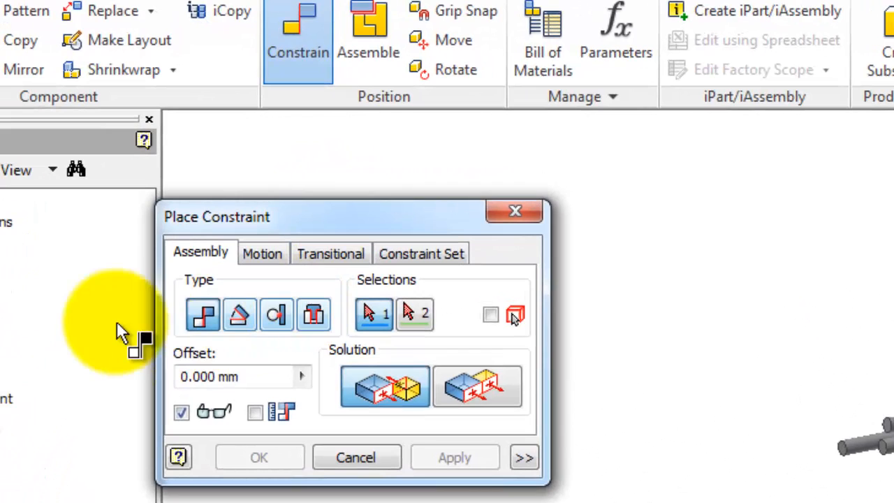
{"action": "left_click", "coordinate": [203, 315]}
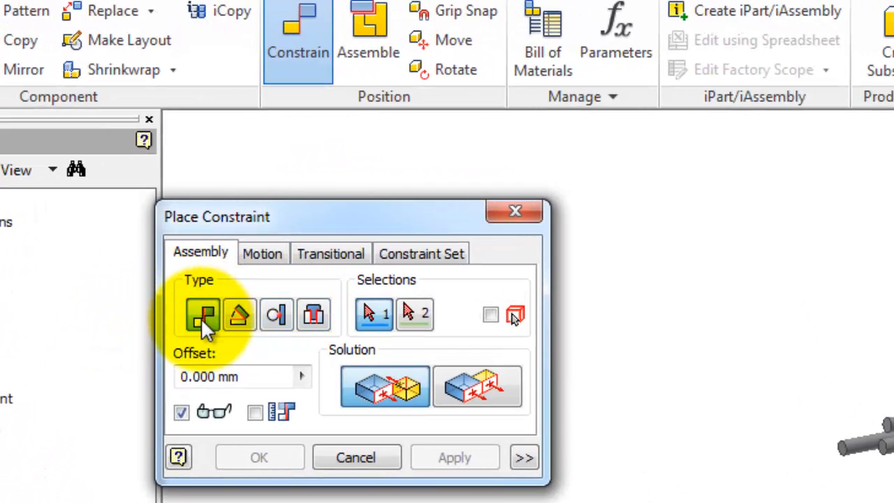
{"action": "mouse_move", "coordinate": [241, 316]}
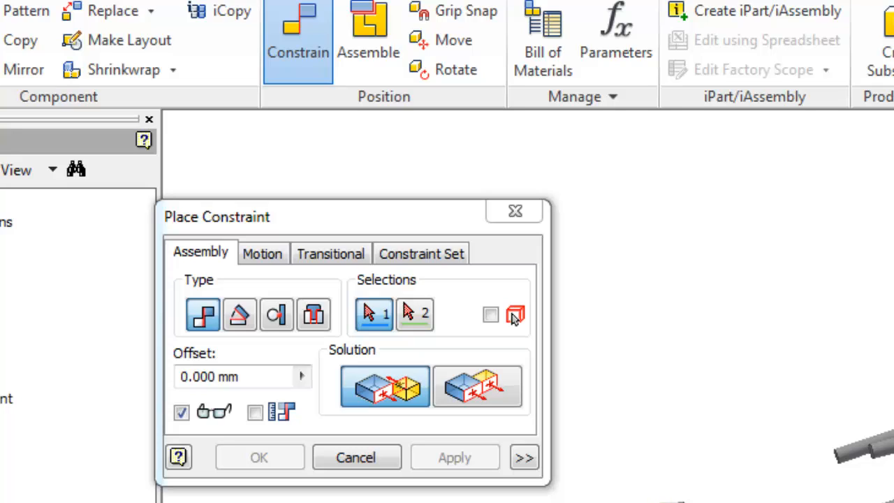
{"action": "mouse_move", "coordinate": [361, 447]}
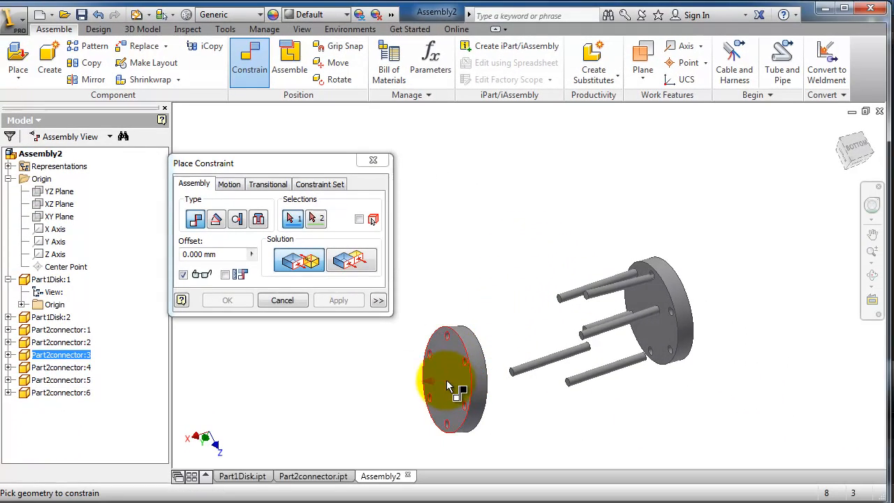
- Mate the first disk's face to an origin plane from the browser, creating Mate:1
{"action": "left_click", "coordinate": [454, 377]}
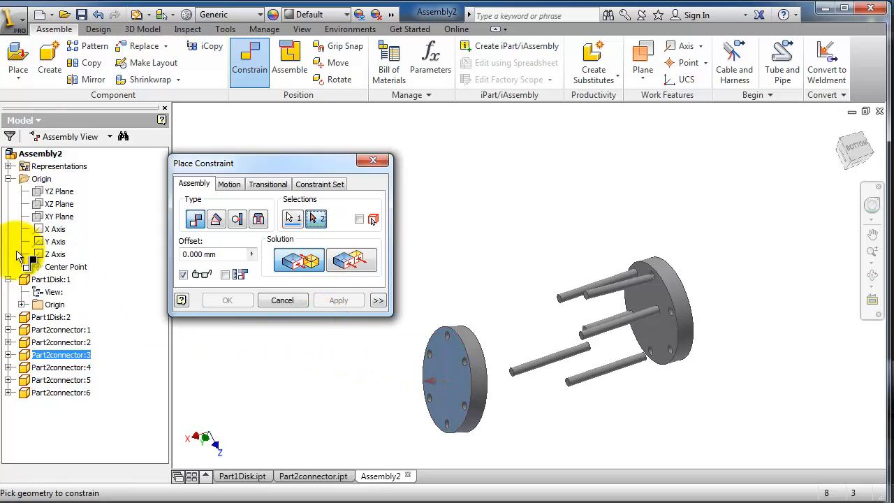
{"action": "left_click", "coordinate": [8, 179]}
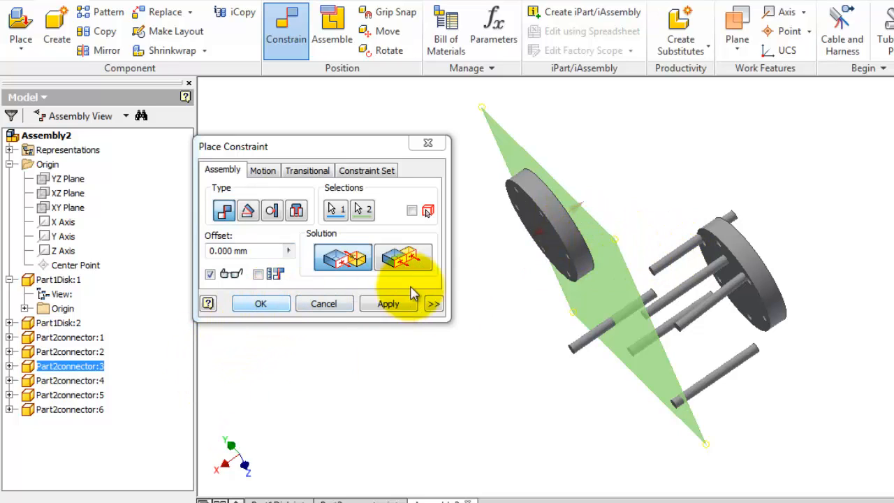
{"action": "mouse_move", "coordinate": [489, 235]}
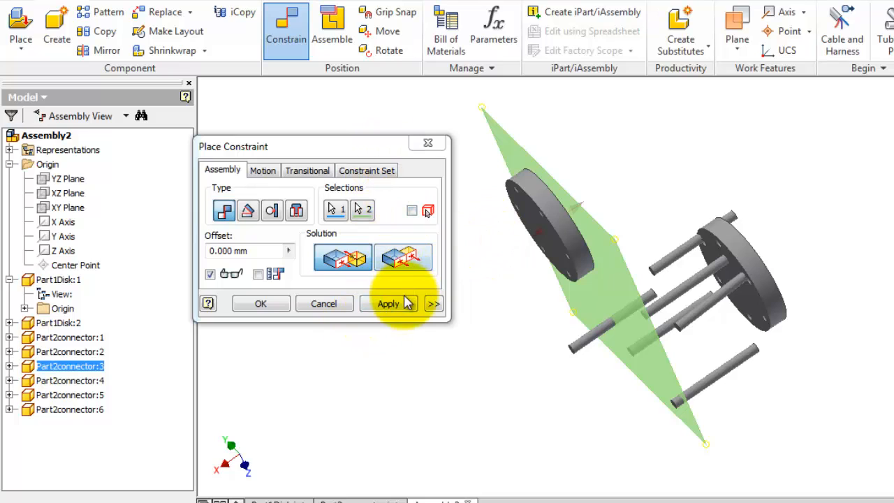
{"action": "left_click", "coordinate": [388, 303]}
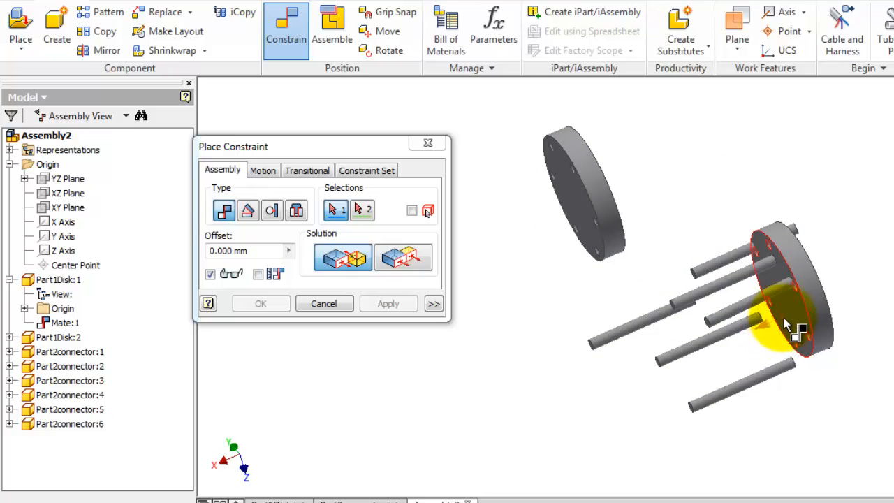
- Preview a face-to-face mate between the two disks at offset 20, then discard it
{"action": "left_click", "coordinate": [785, 314]}
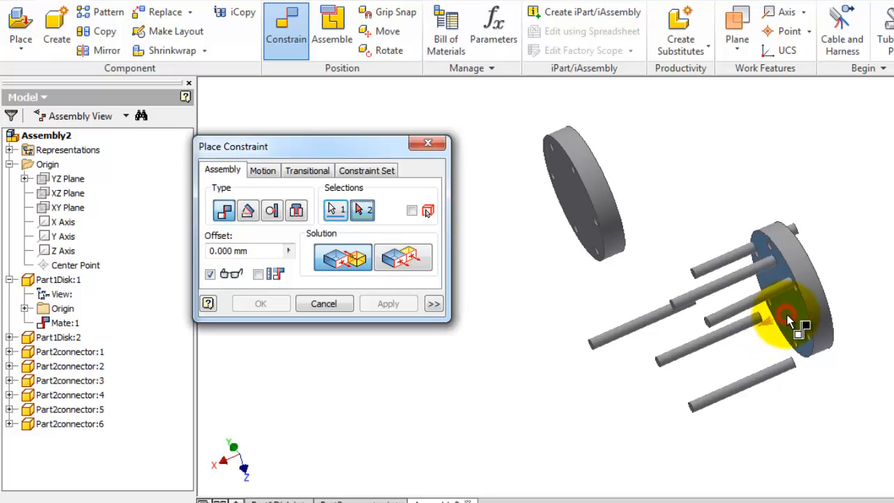
{"action": "left_click", "coordinate": [584, 212]}
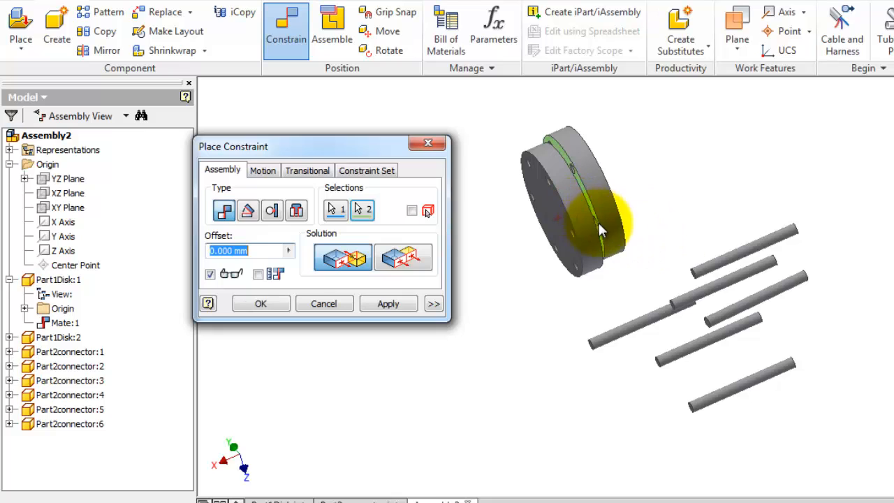
{"action": "mouse_move", "coordinate": [654, 204]}
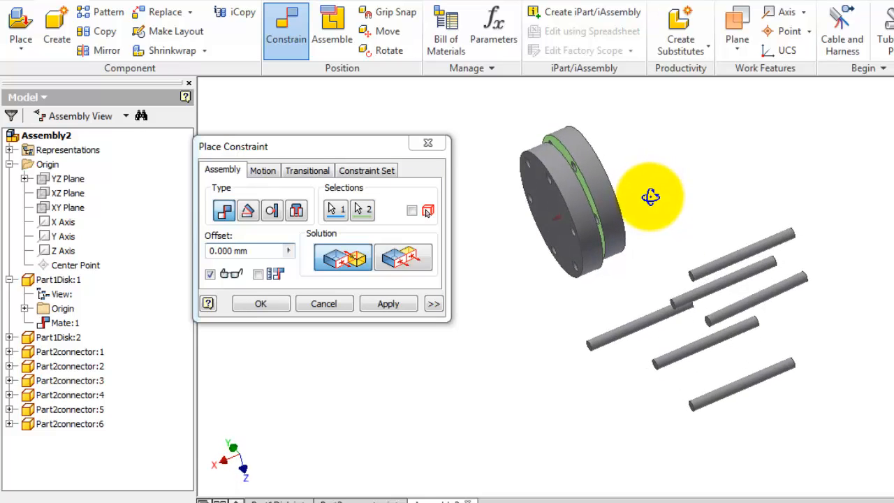
{"action": "mouse_move", "coordinate": [343, 259]}
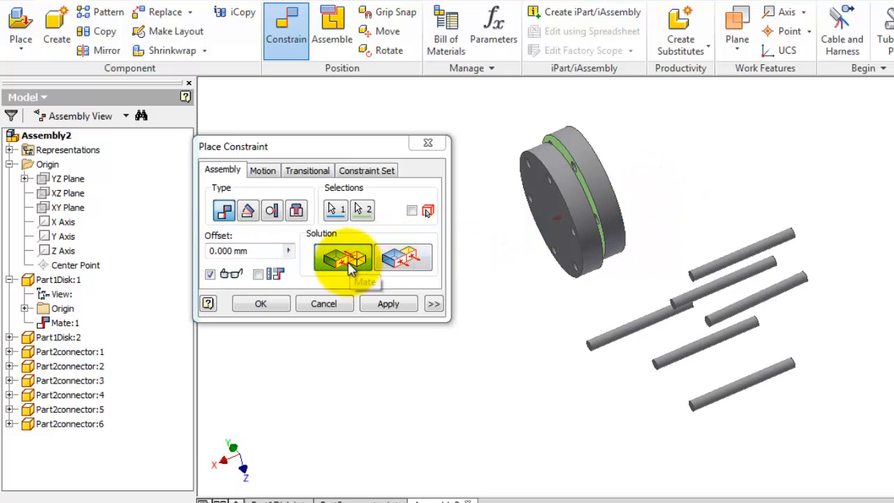
{"action": "left_click", "coordinate": [402, 257]}
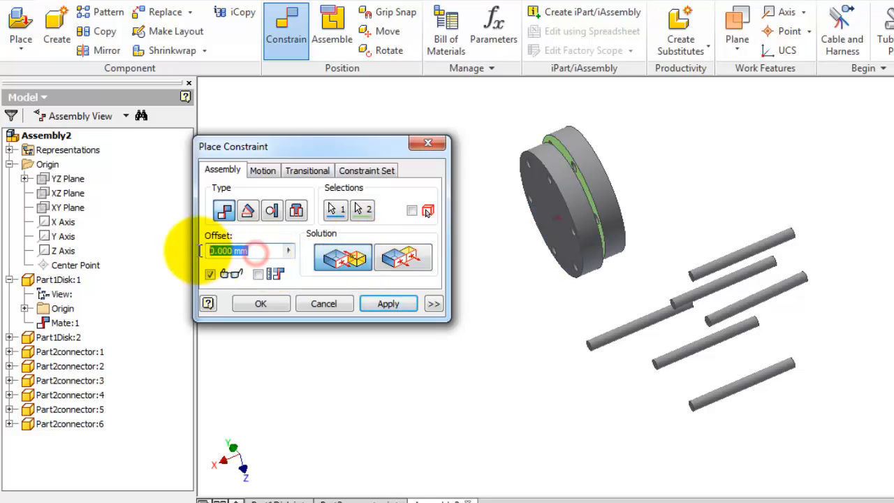
{"action": "type", "text": "20"}
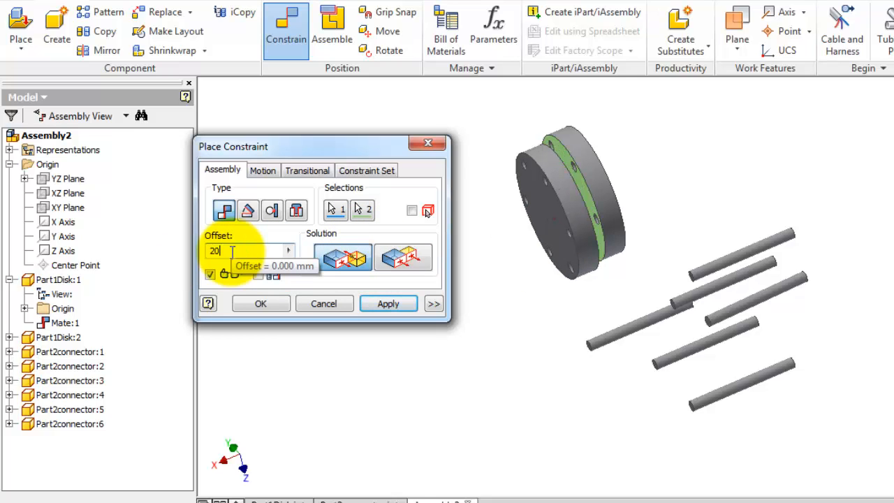
{"action": "left_click", "coordinate": [388, 303]}
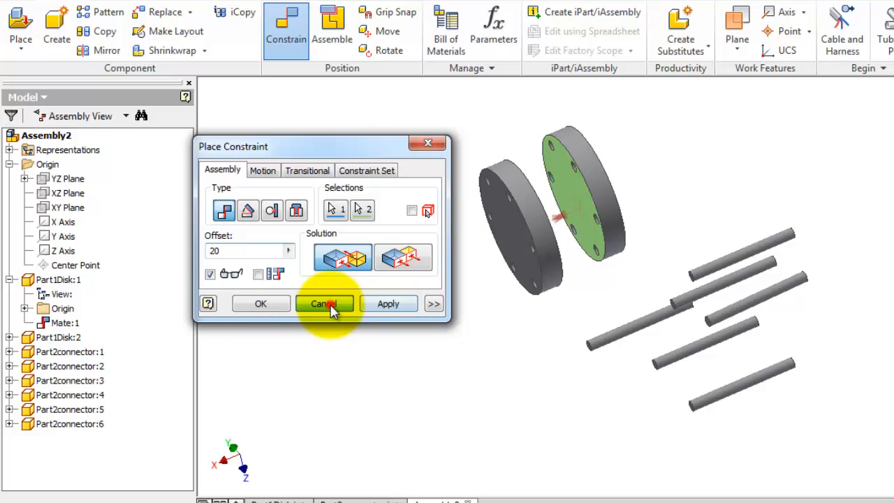
{"action": "left_click", "coordinate": [325, 303]}
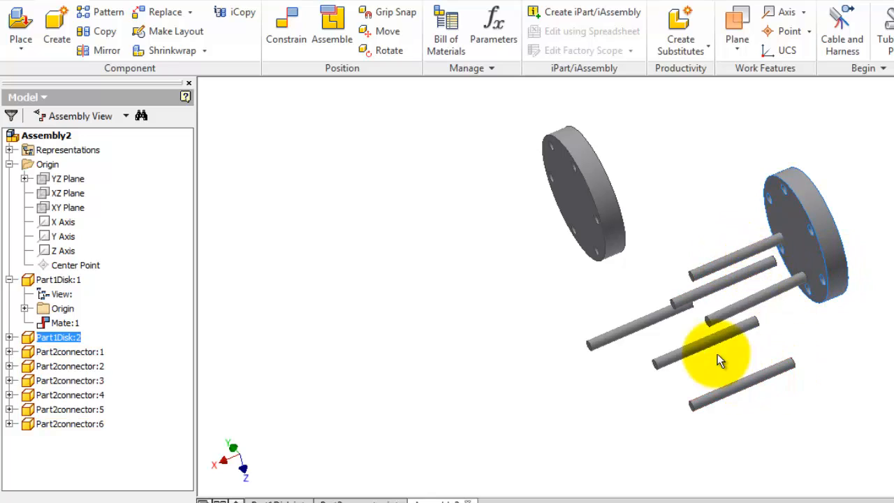
{"action": "mouse_move", "coordinate": [748, 175]}
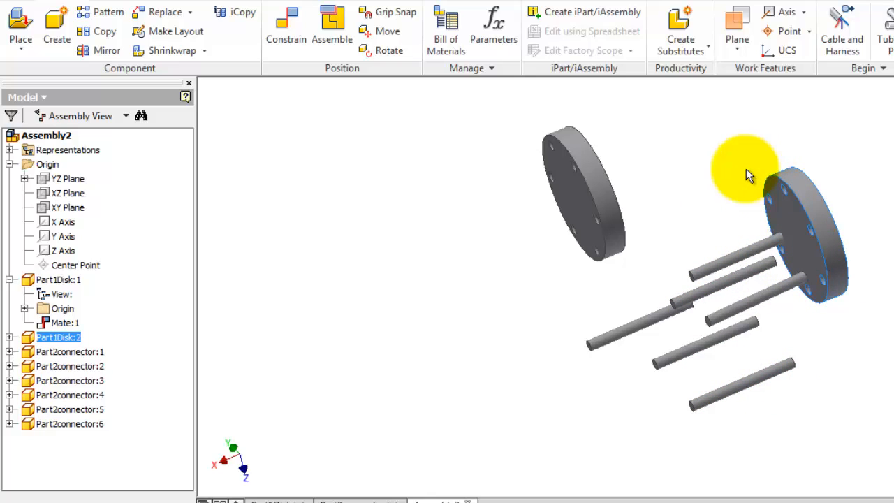